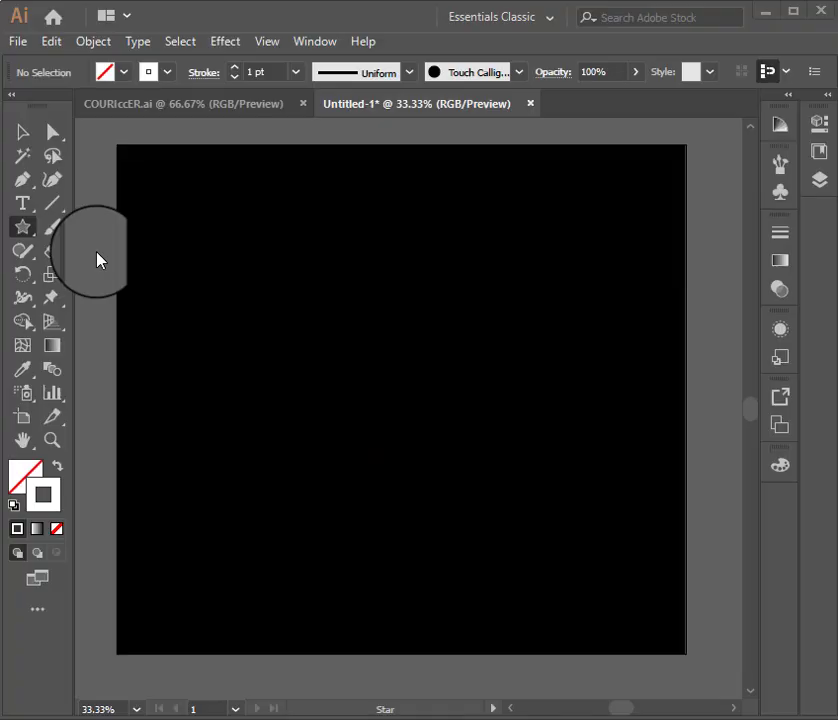
pyautogui.moveTo(362, 243)
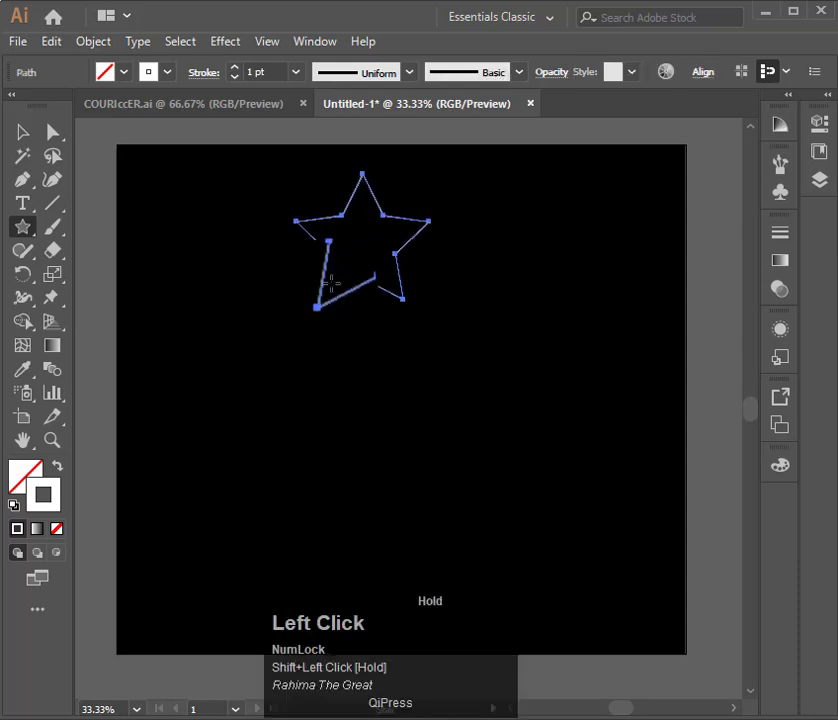
# Shrink the star and place it near the top centre of the artboard
pyautogui.click(24, 132)
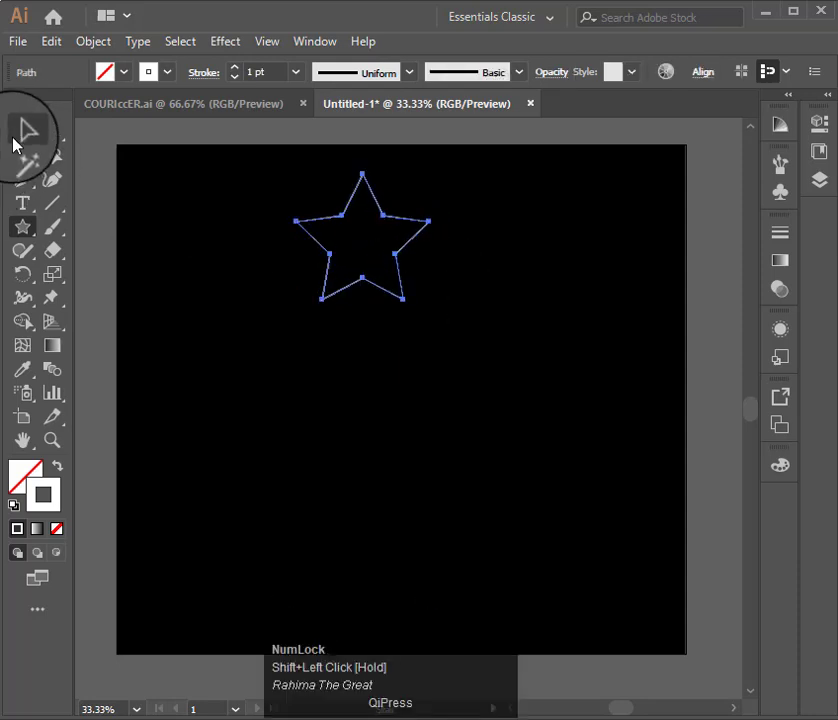
pyautogui.moveTo(363, 237); pyautogui.dragTo(510, 285)
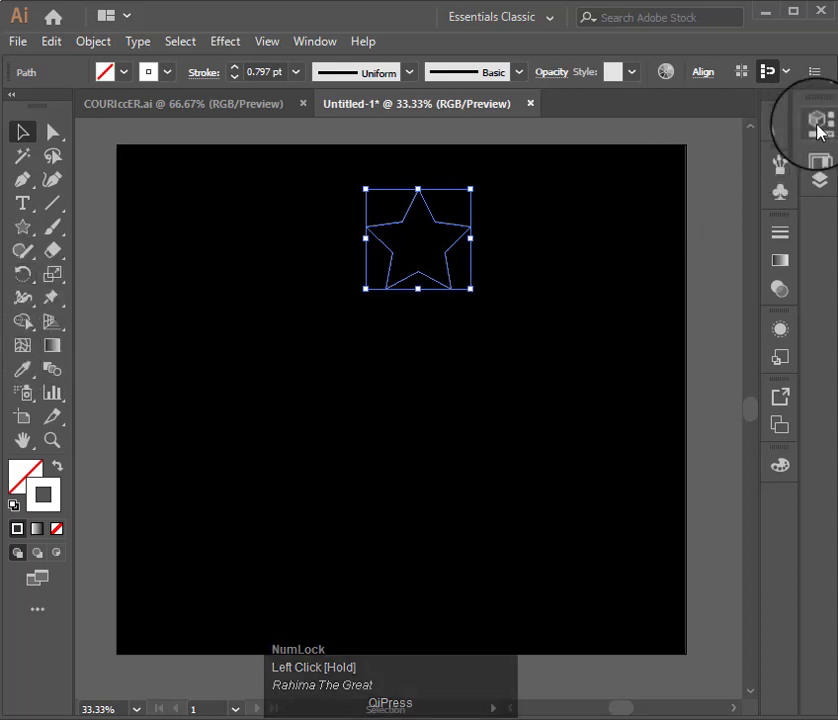
# Give the star a 0.5 pt stroke weight via the Properties panel
pyautogui.click(819, 121)
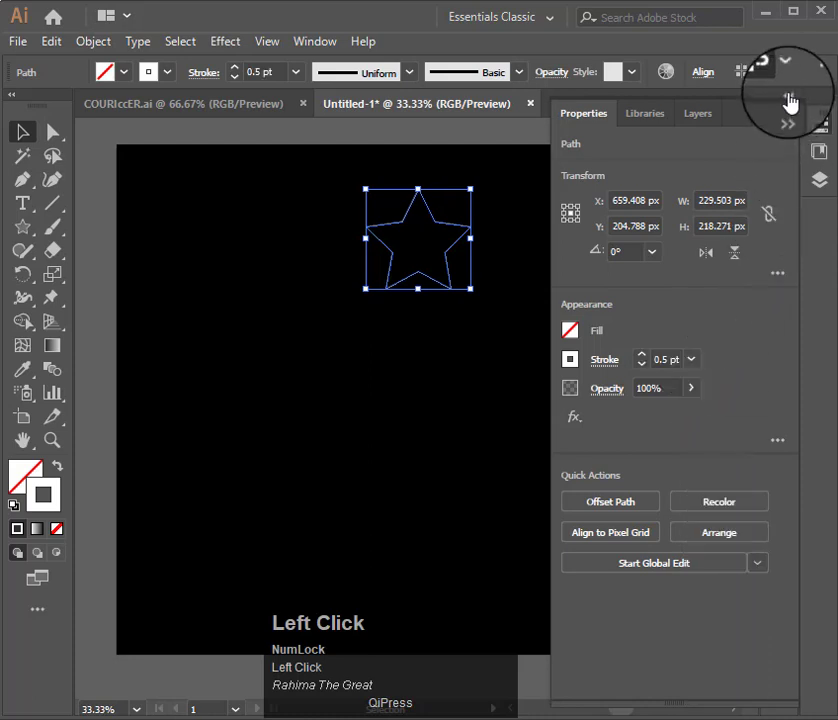
pyautogui.click(787, 113)
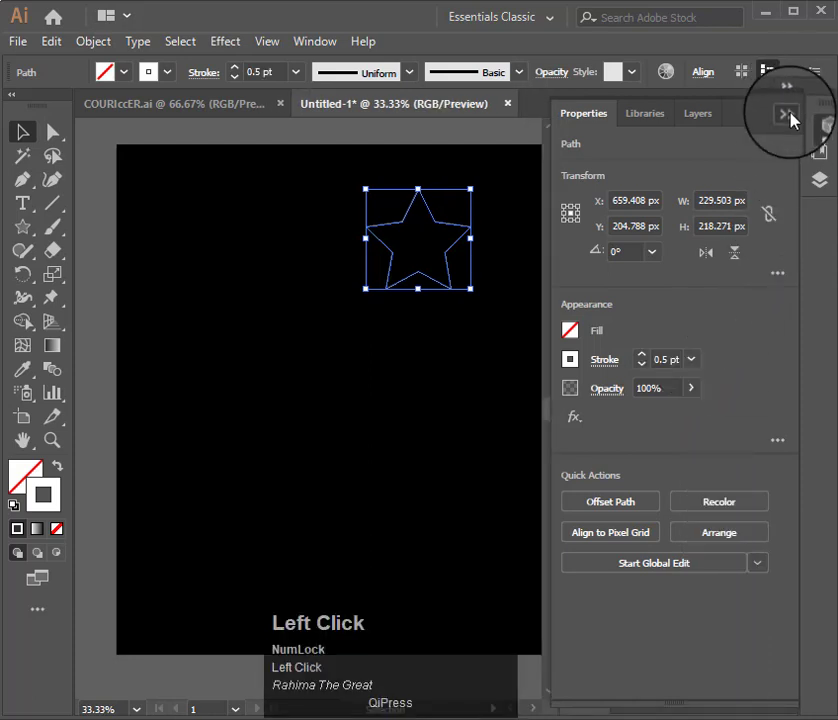
pyautogui.click(787, 113)
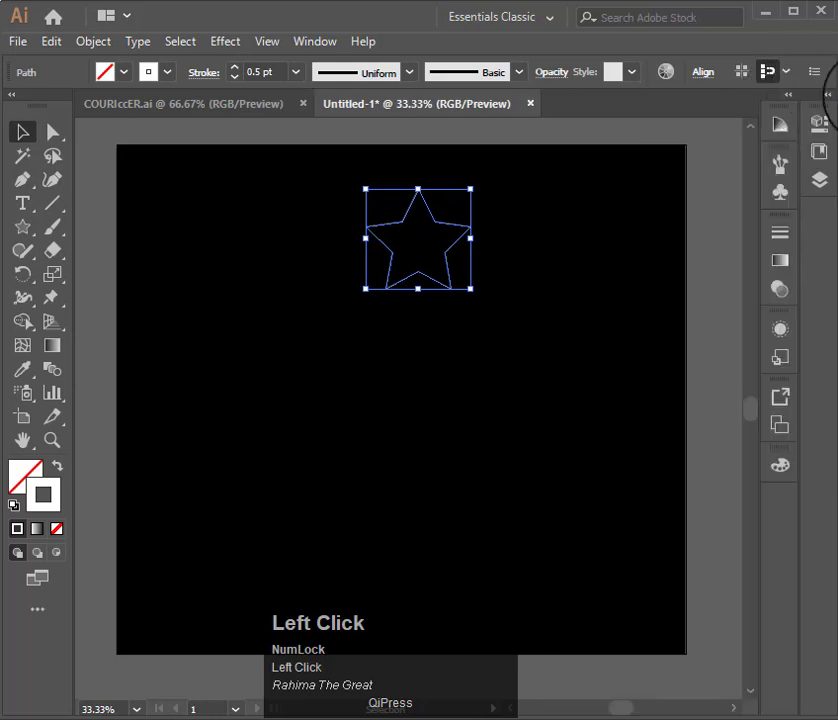
pyautogui.moveTo(180, 300)
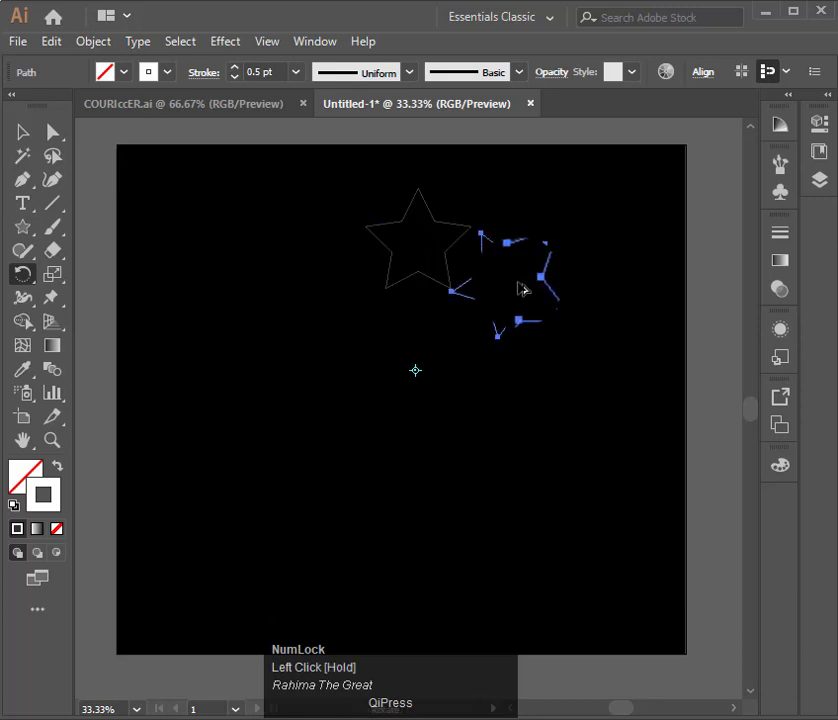
# Repeat the rotated copy with Ctrl+D until the stars close into a ring
pyautogui.press('ctrl+d')
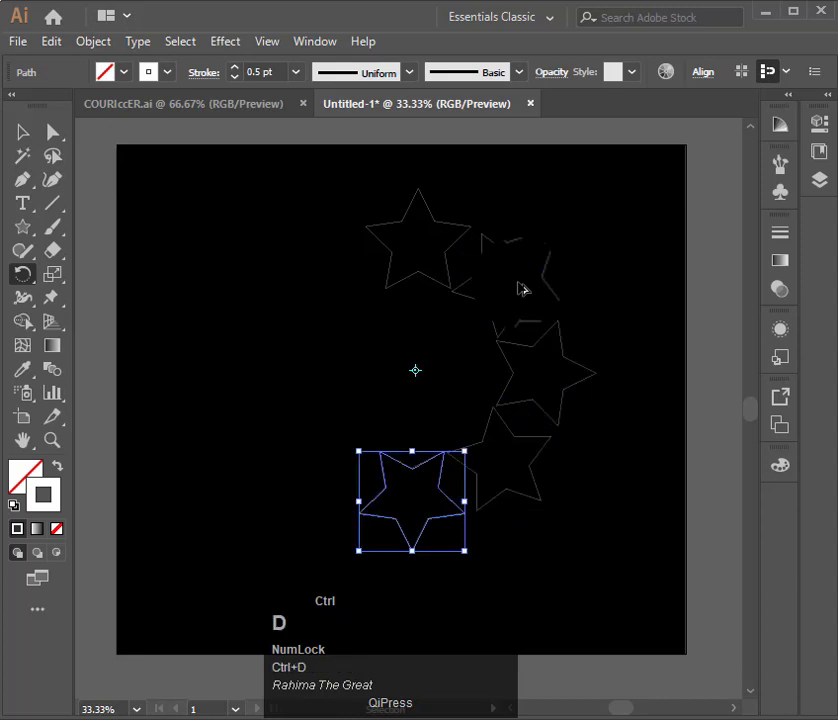
pyautogui.press('ctrl+d')
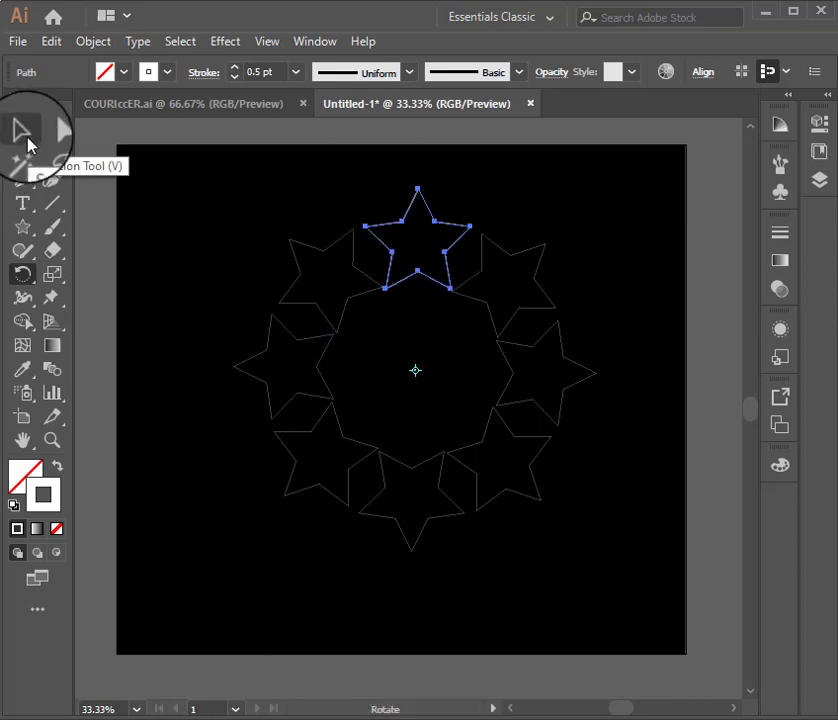
pyautogui.click(418, 238)
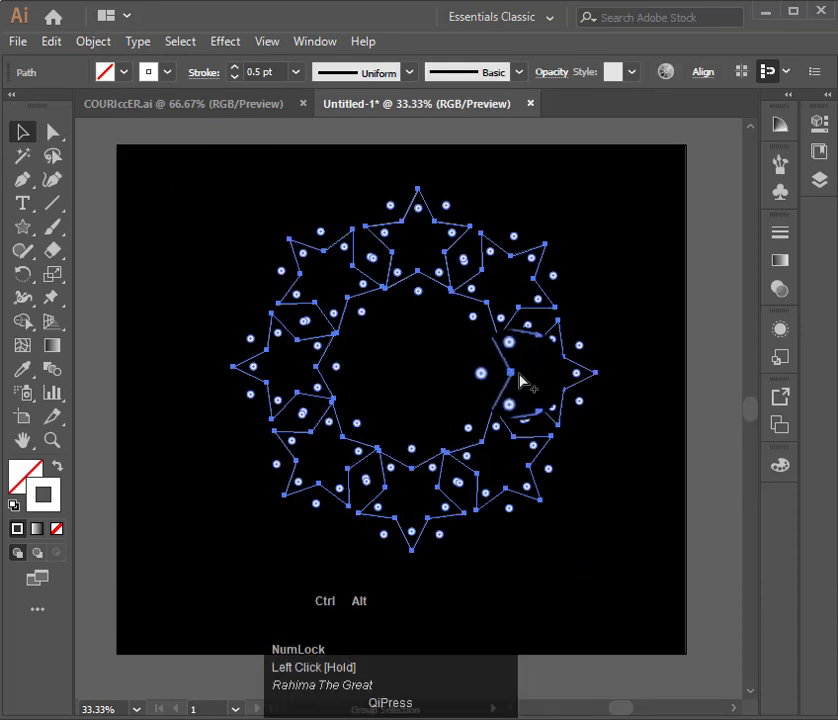
# Blend the selected stars into a dense white line-art wreath
pyautogui.press('ctrl+alt+b')
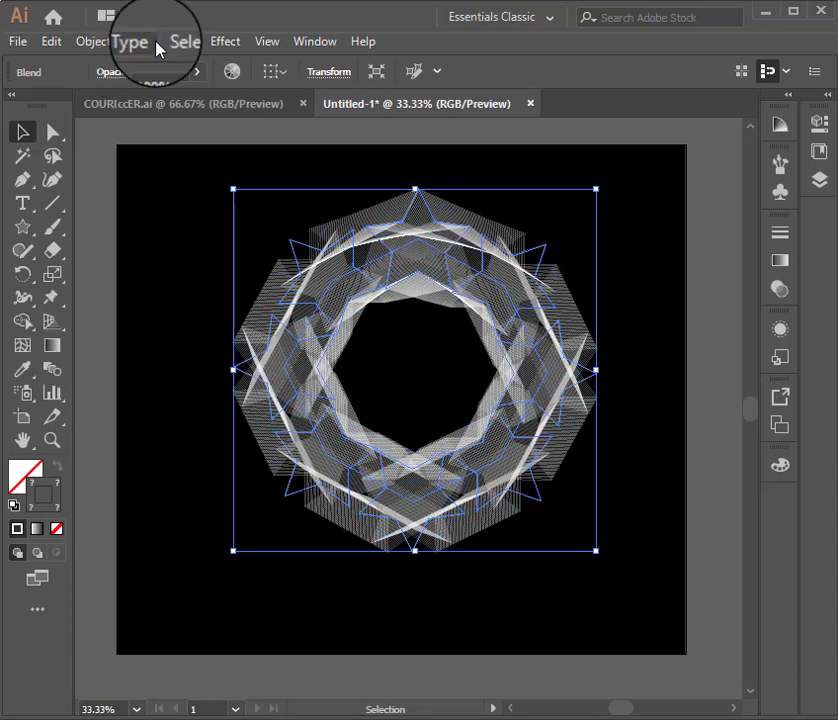
# Set the blend spacing to 61 specified steps in Blend Options
pyautogui.click(93, 41)
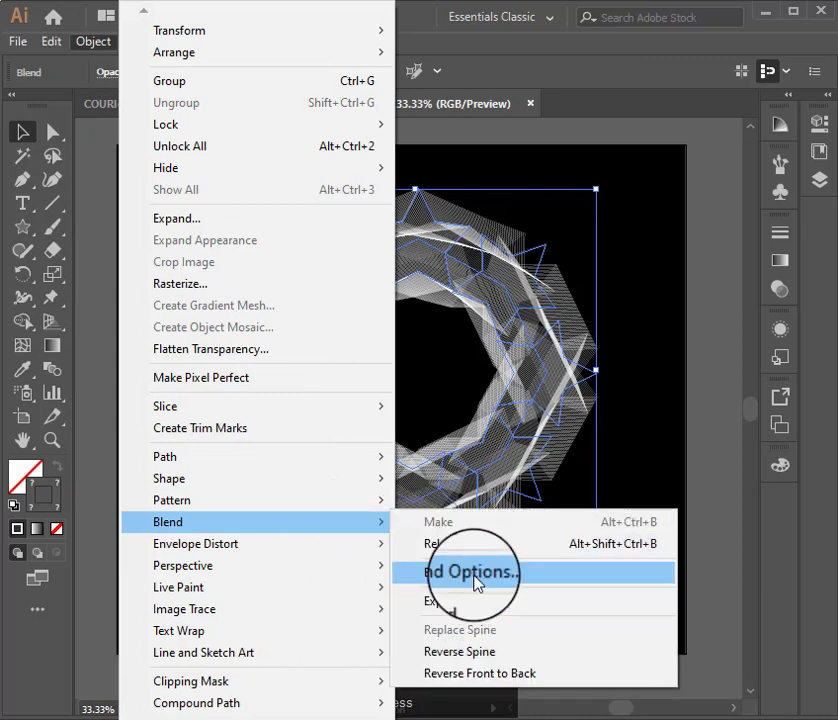
pyautogui.click(471, 571)
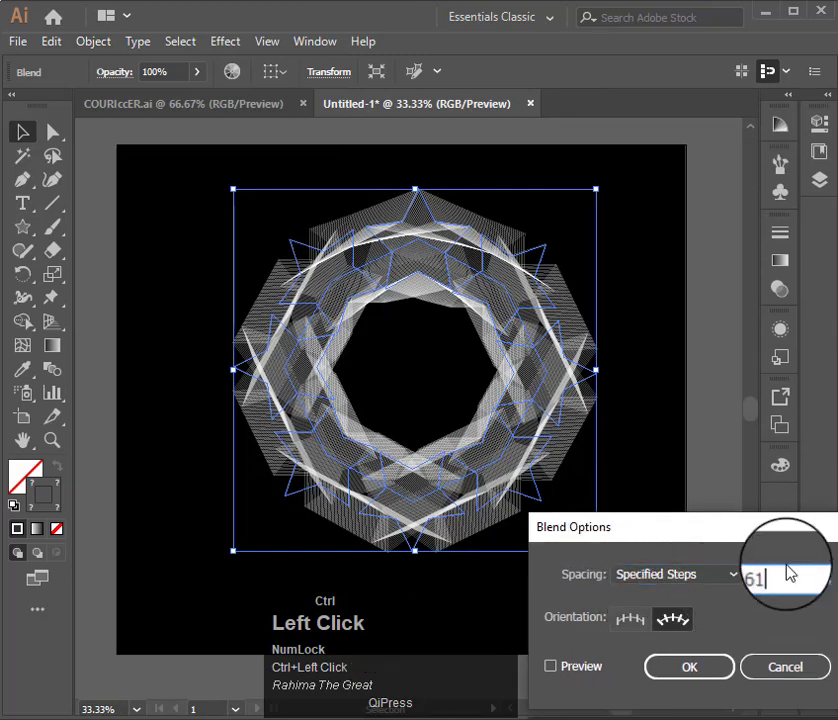
pyautogui.tripleClick(791, 573)
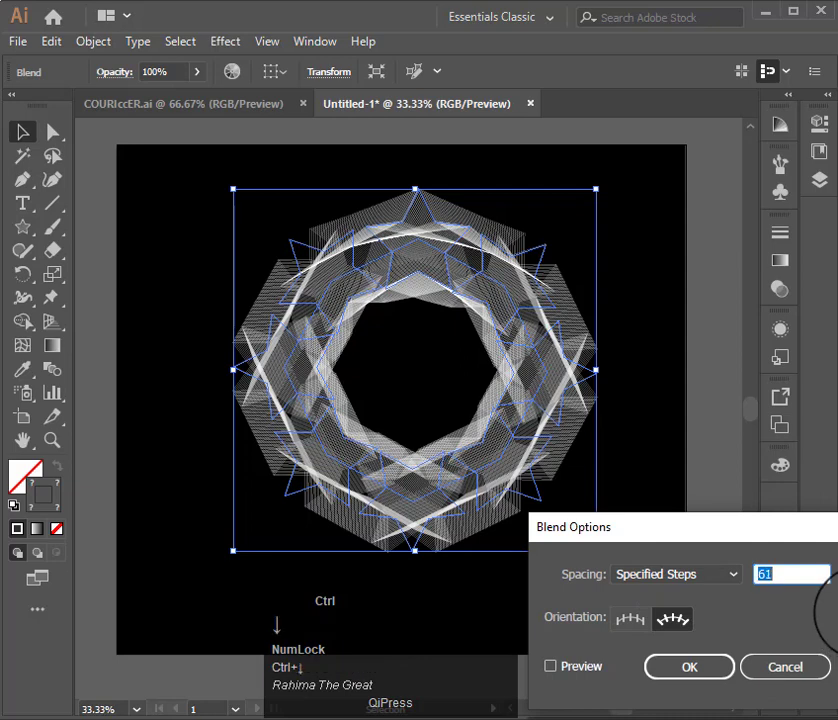
pyautogui.click(549, 663)
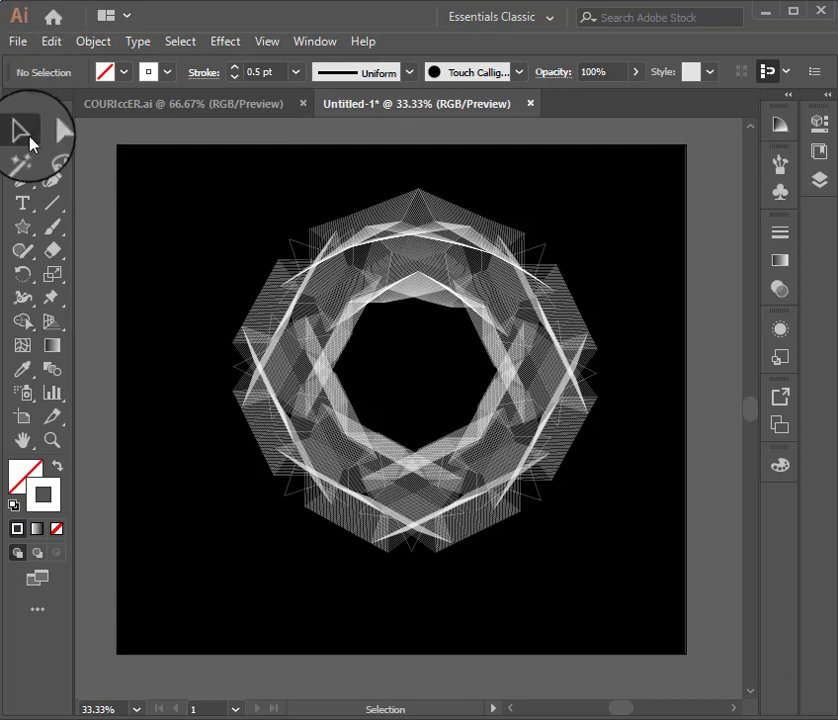
# Recolour individual stars orange, green, blue and magenta with Direct Selection
pyautogui.click(467, 232)
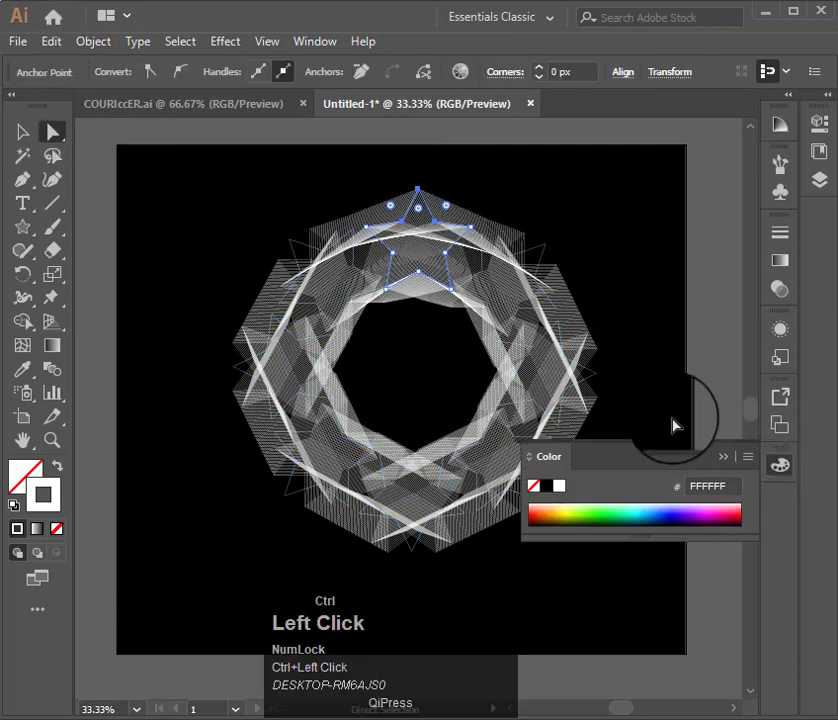
pyautogui.click(548, 514)
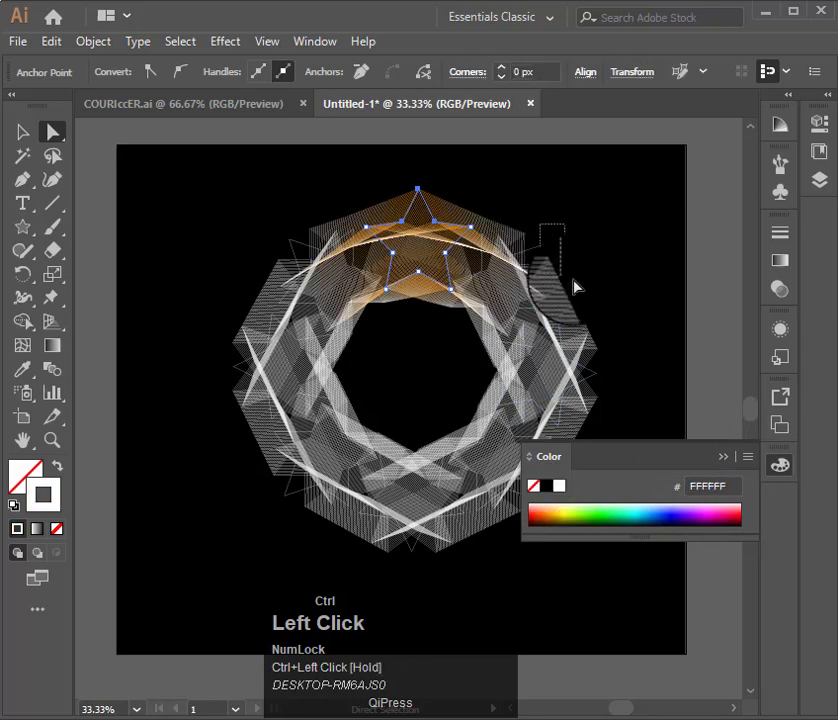
pyautogui.click(600, 514)
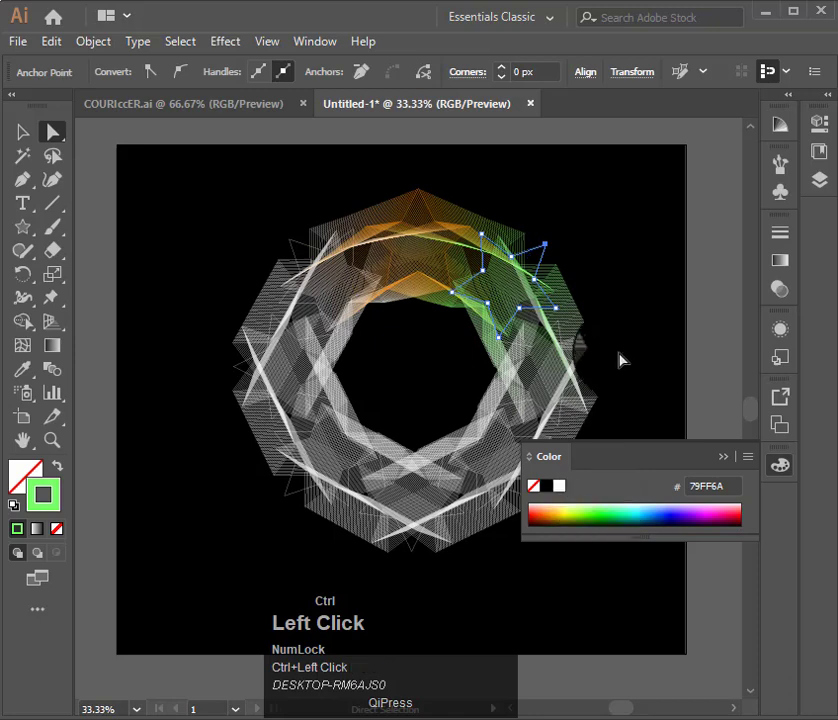
pyautogui.click(640, 515)
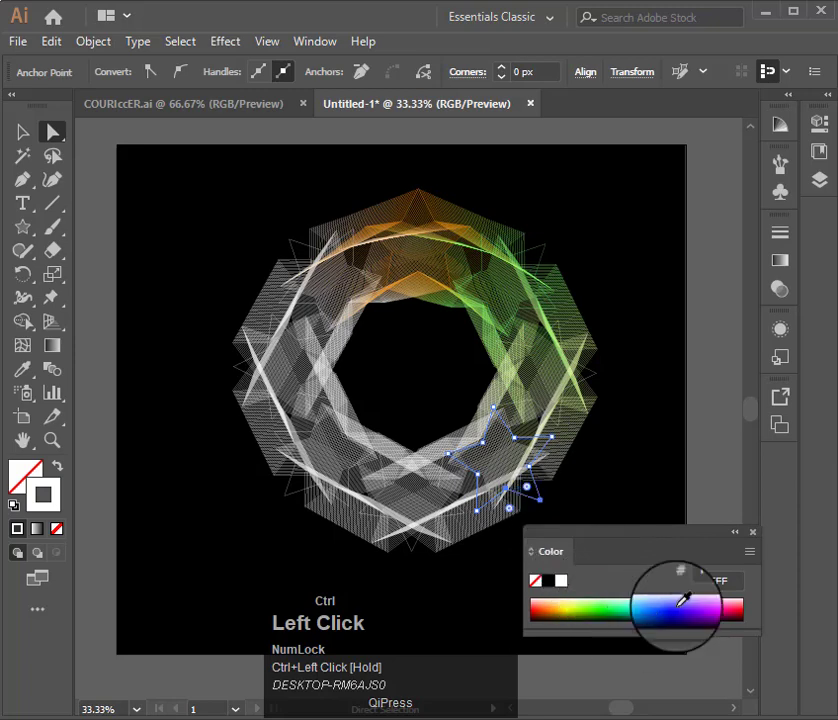
pyautogui.click(680, 607)
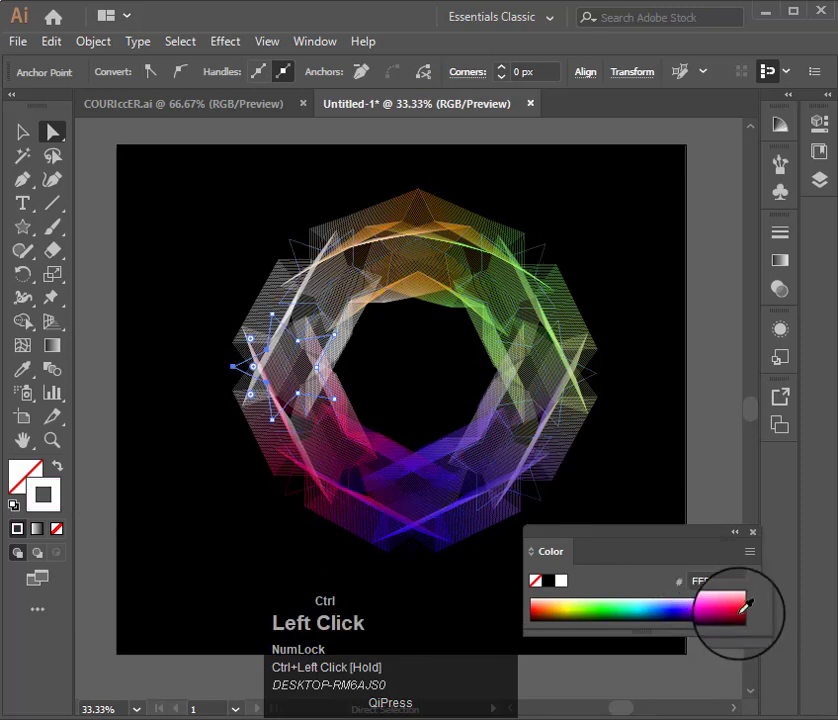
pyautogui.click(548, 608)
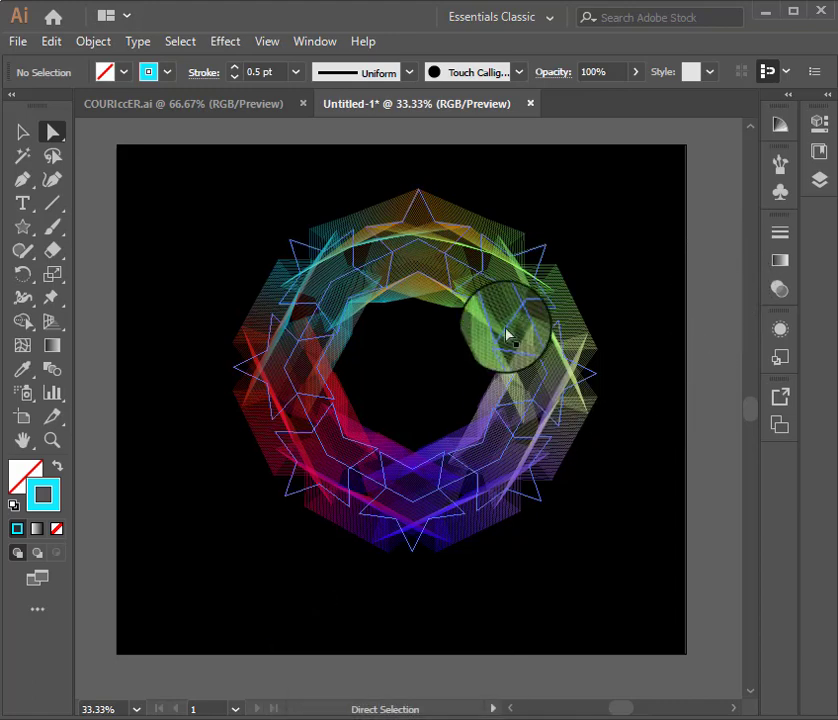
pyautogui.click(512, 325)
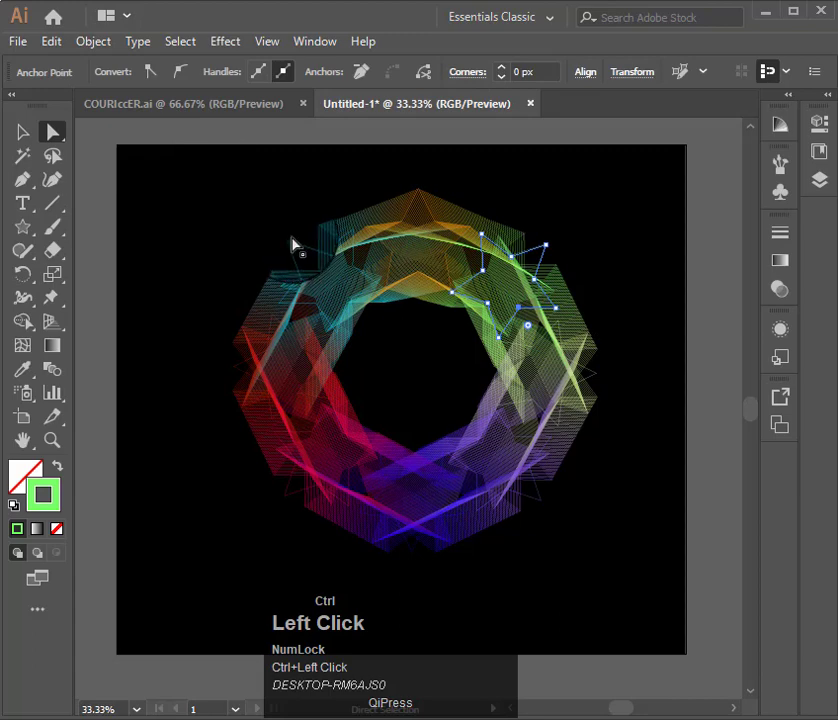
pyautogui.click(52, 318)
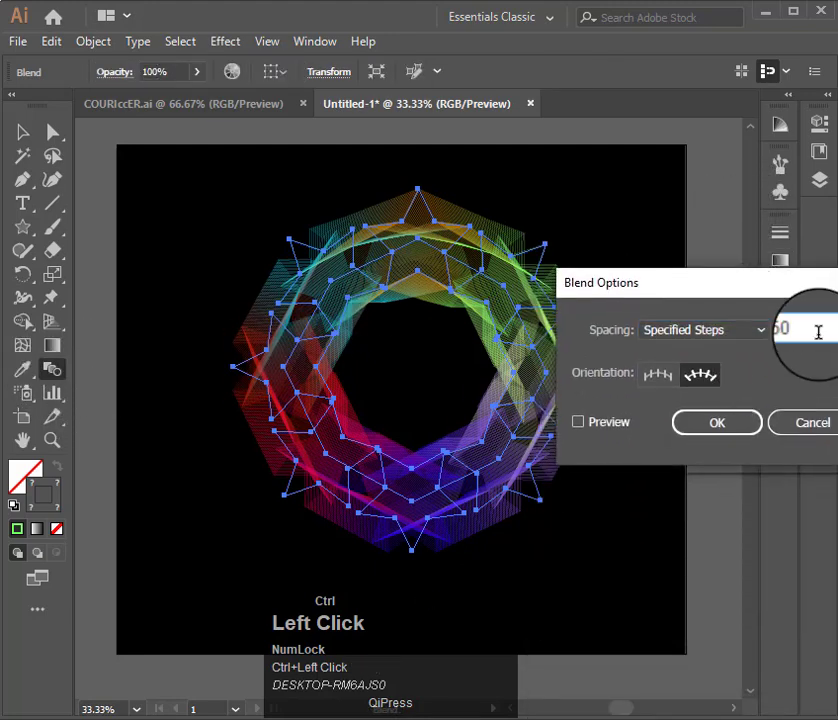
# Raise the blend's specified steps with Preview on and apply the denser wreath
pyautogui.write('70')
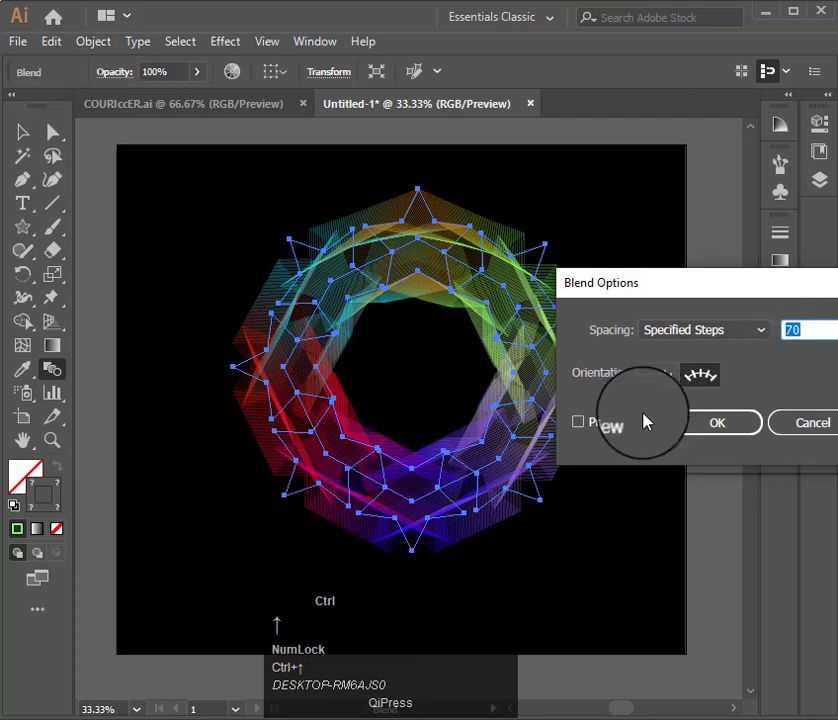
pyautogui.click(578, 421)
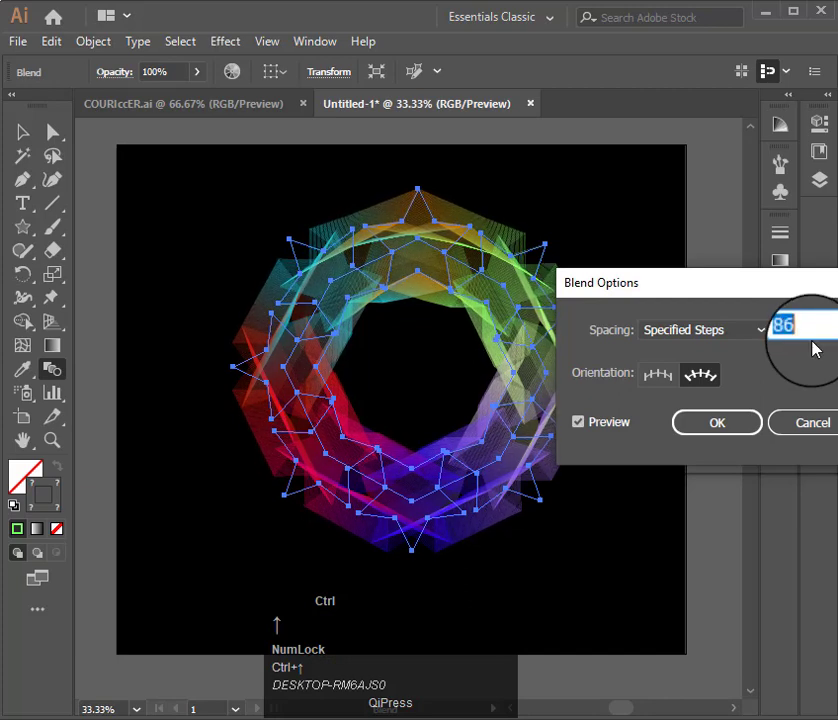
pyautogui.click(717, 422)
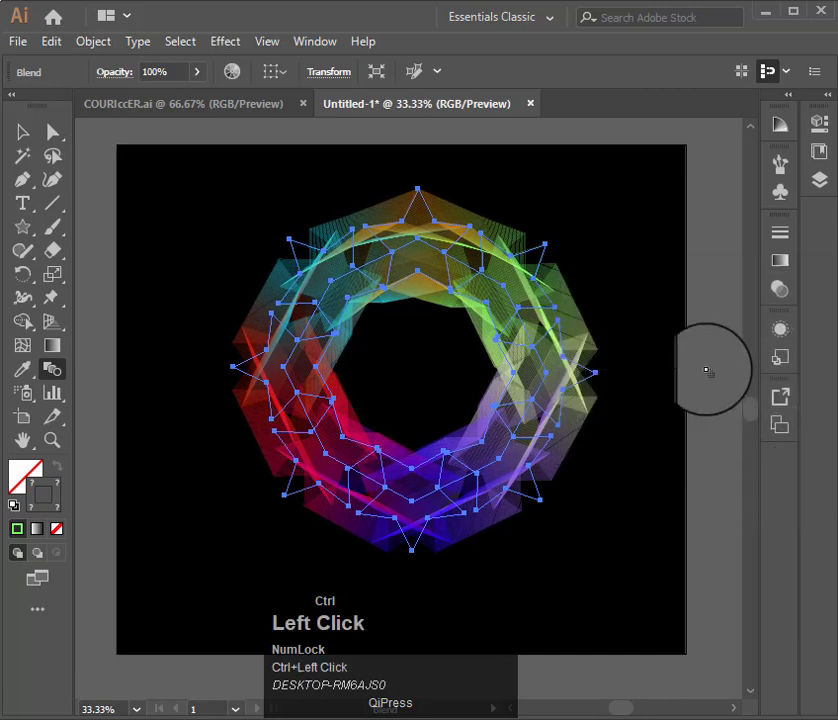